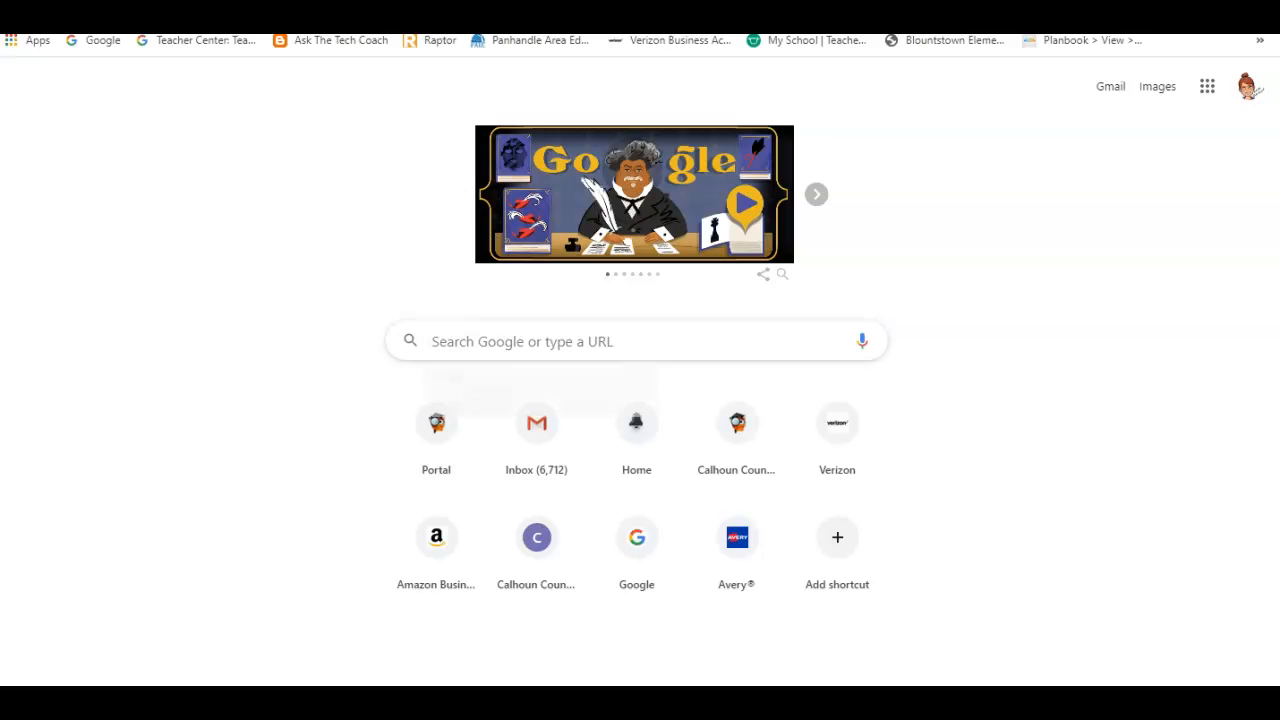
- Search Google for 'free qr code generator' using the autocomplete suggestion
click(620, 341)
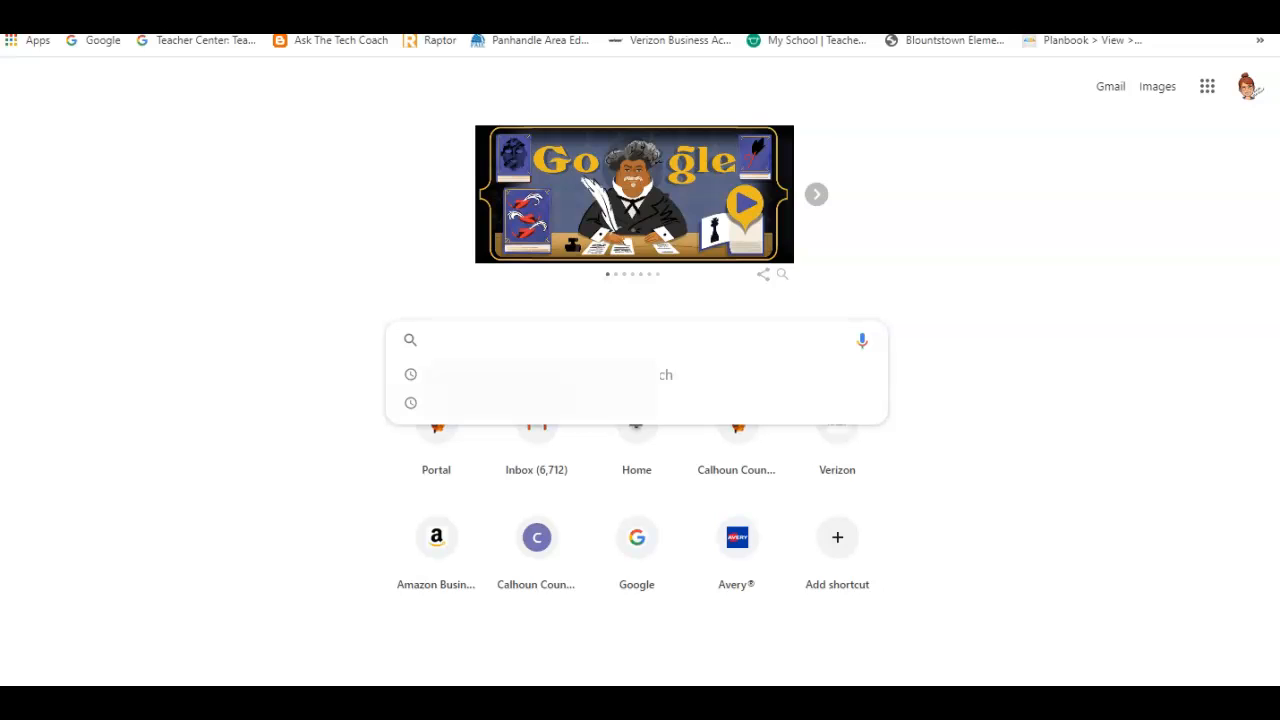
text(f)
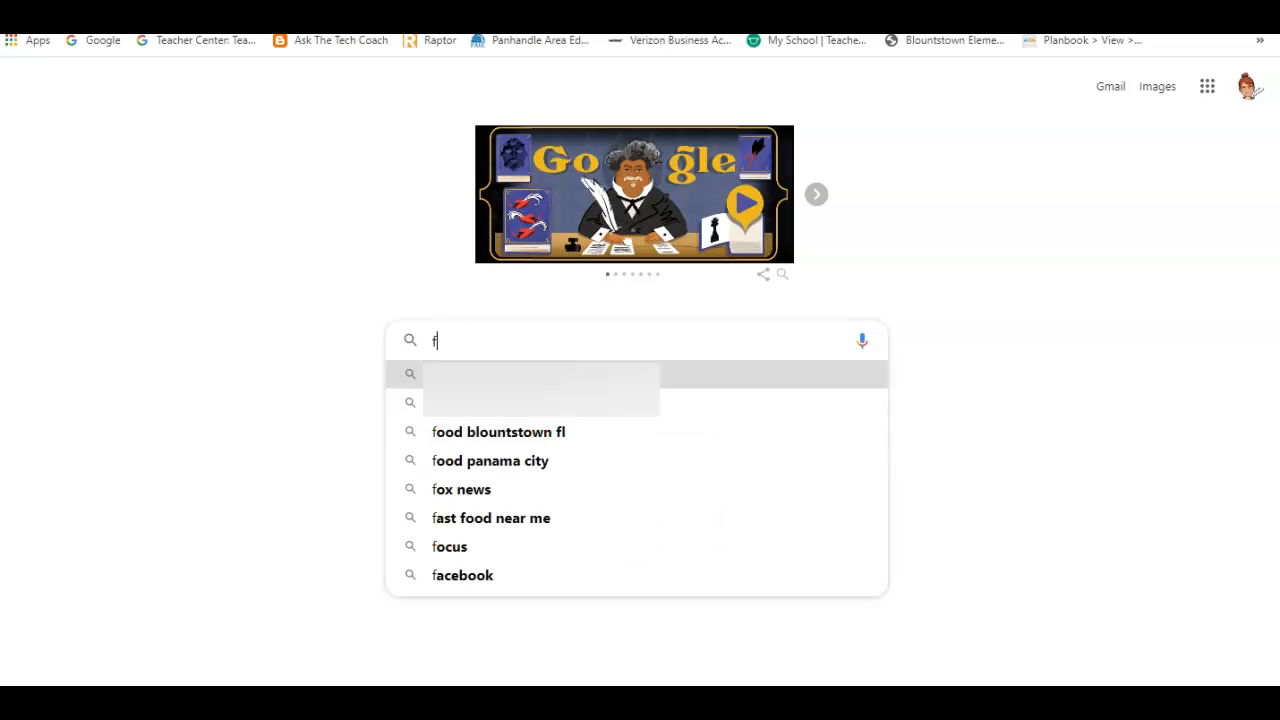
text(ree q)
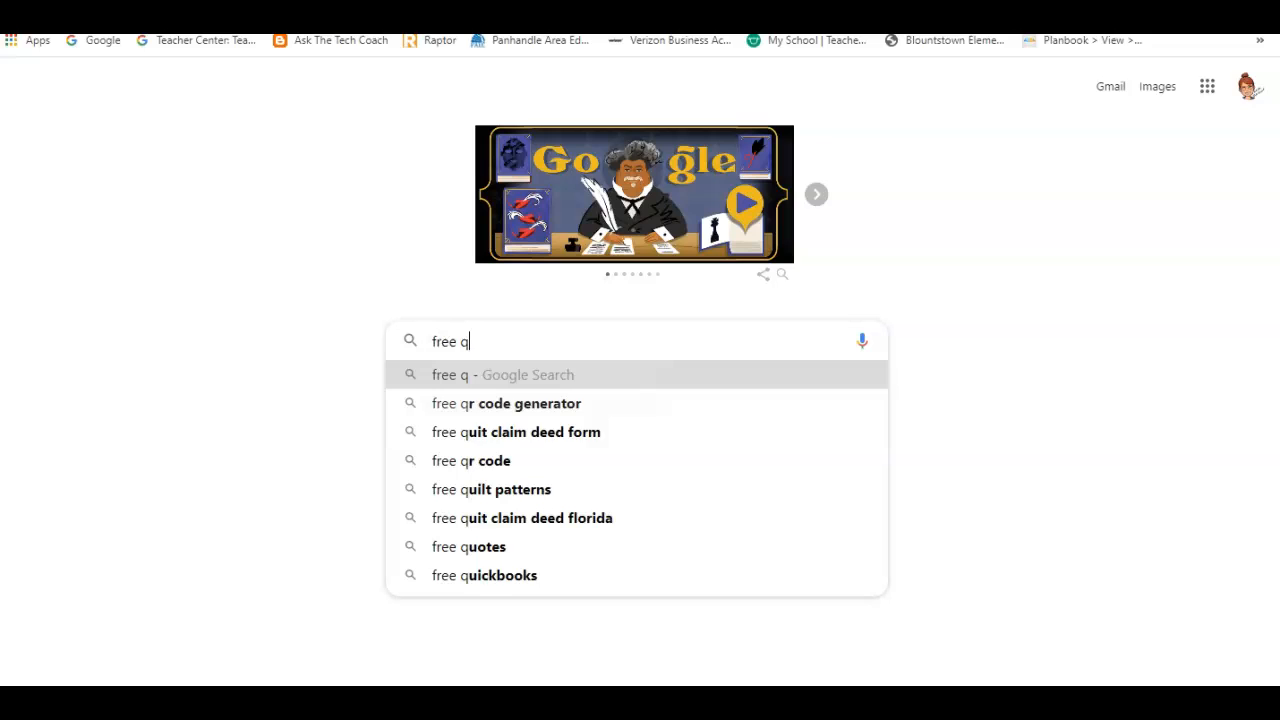
click(506, 403)
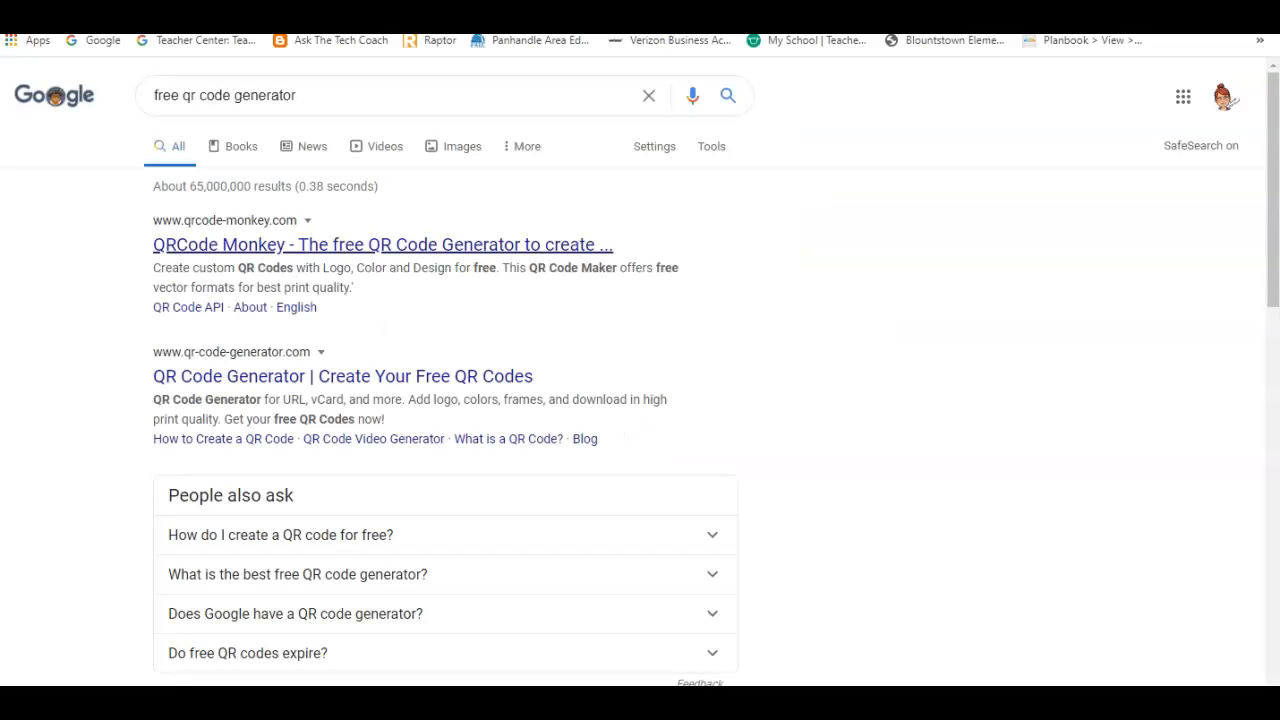
- Open the 'QRCode Monkey - The free QR Code Generator' search result
click(382, 244)
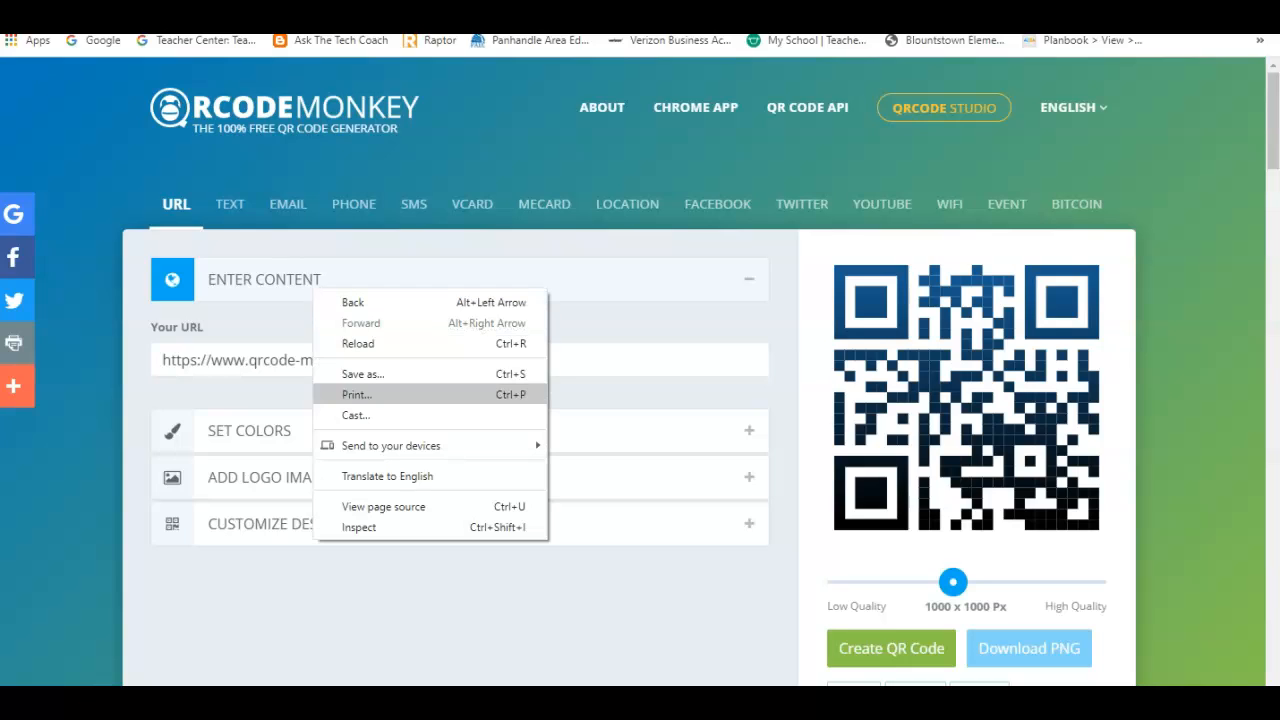
- Paste the copied YouTube channel link into the Your URL field
click(248, 359)
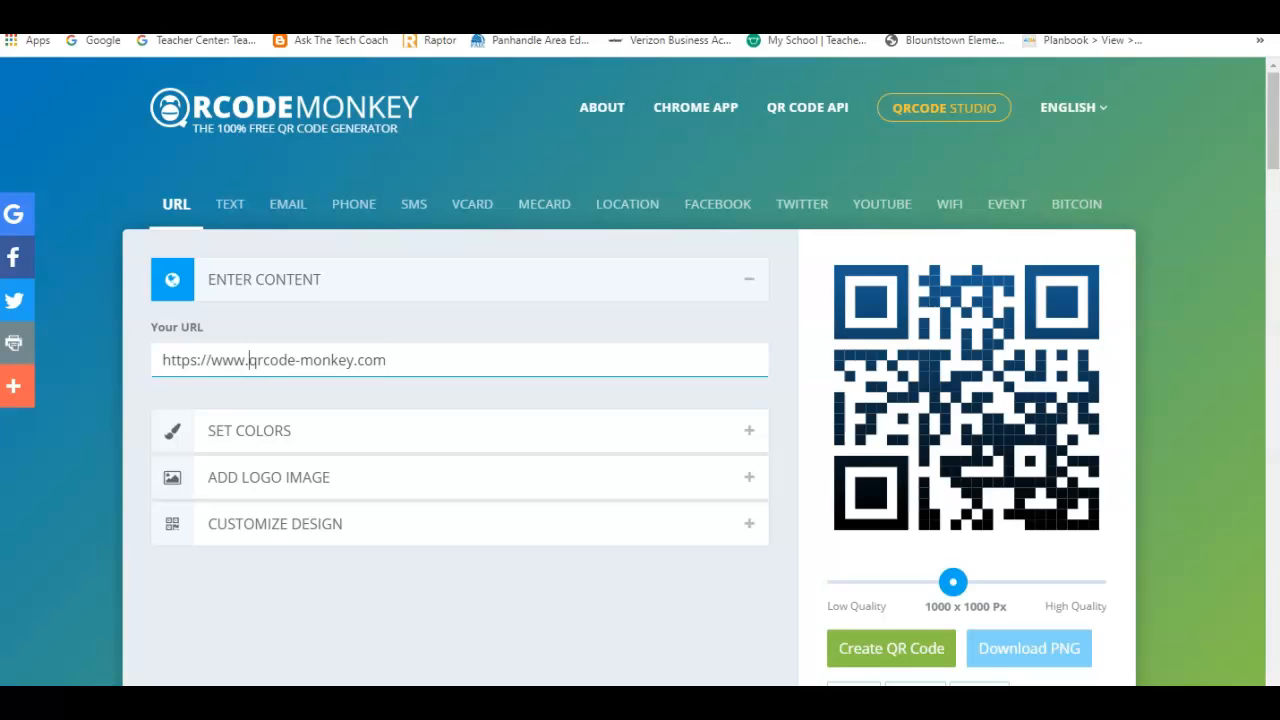
right_click(273, 360)
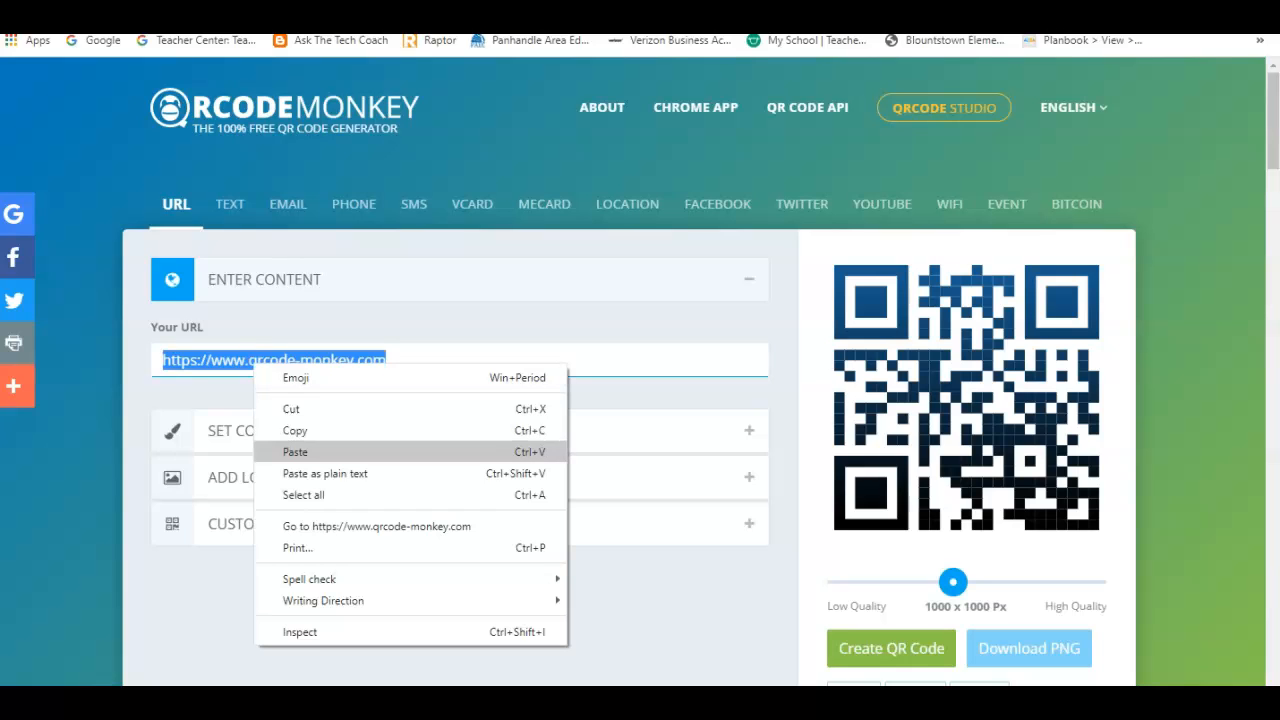
click(295, 452)
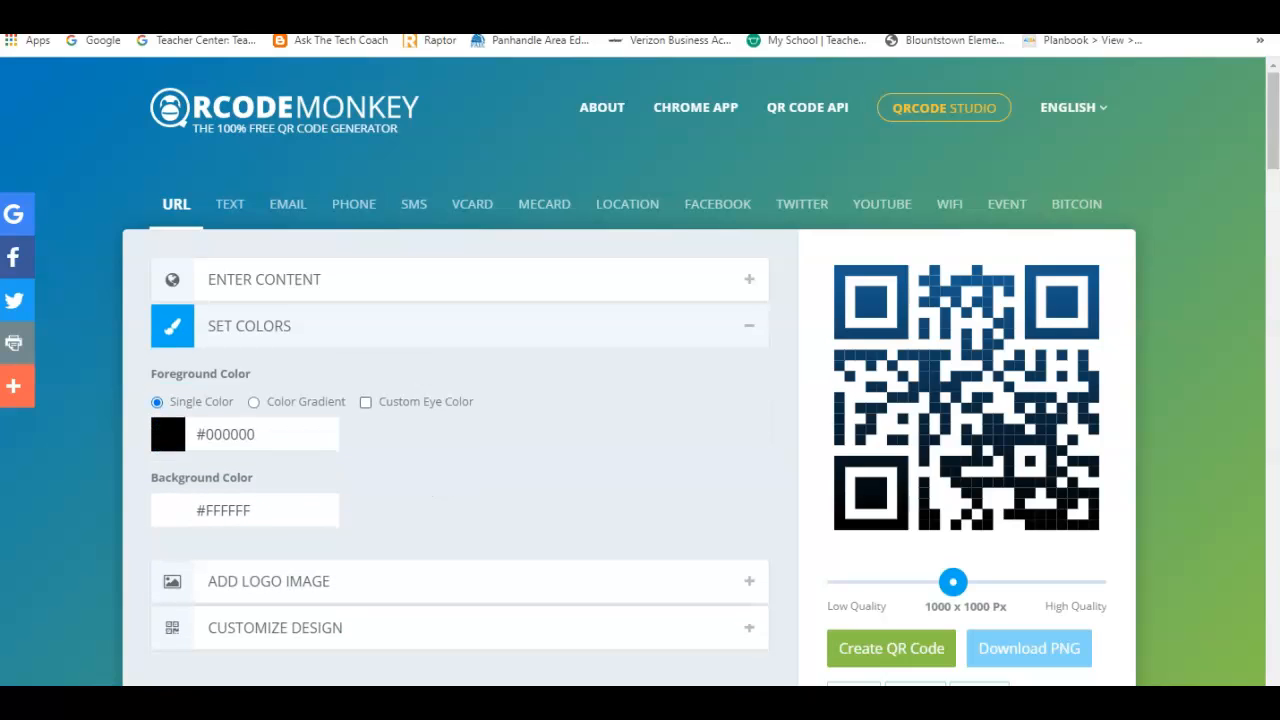
- Scroll down and generate the black-and-white QR code with Create QR Code
scroll(down, 3)
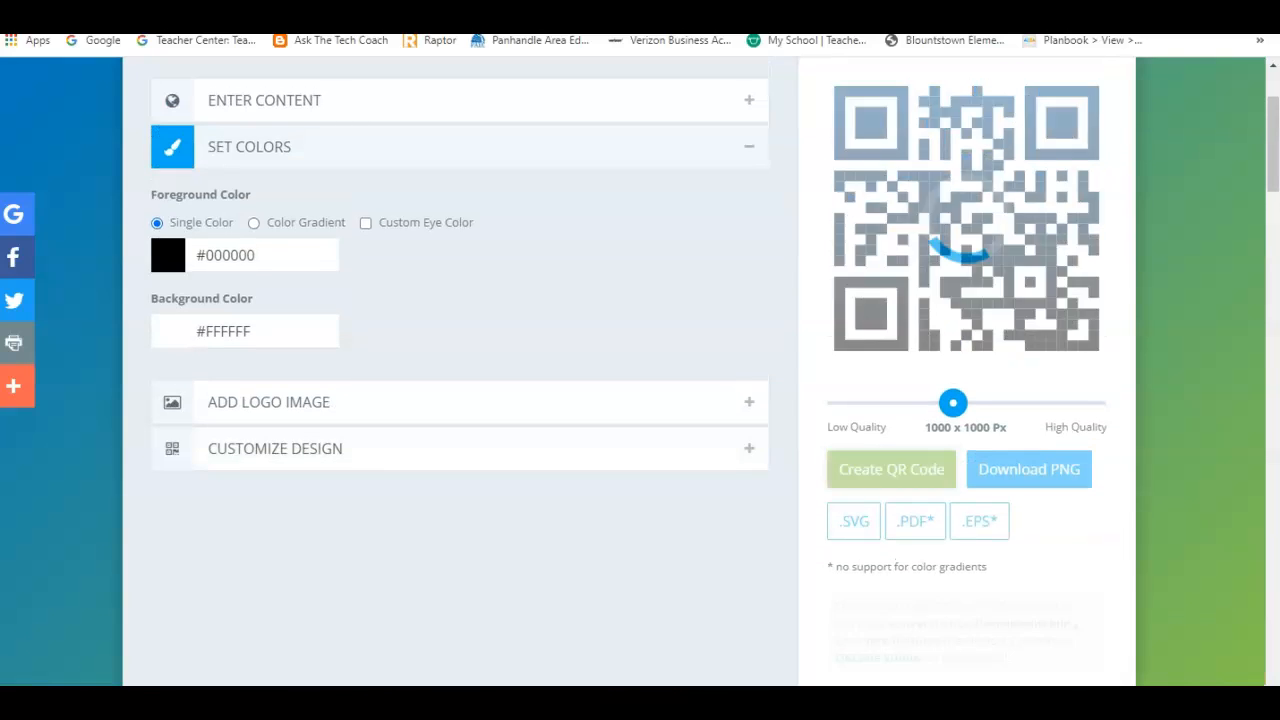
click(890, 468)
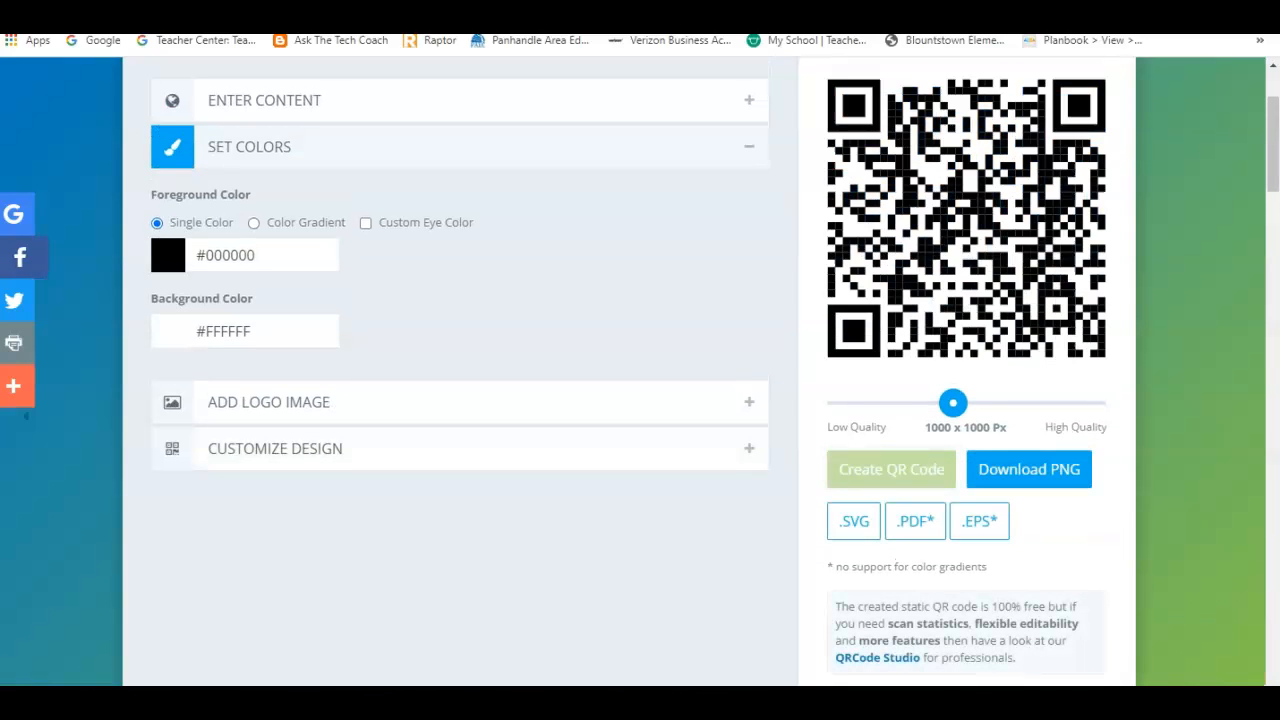